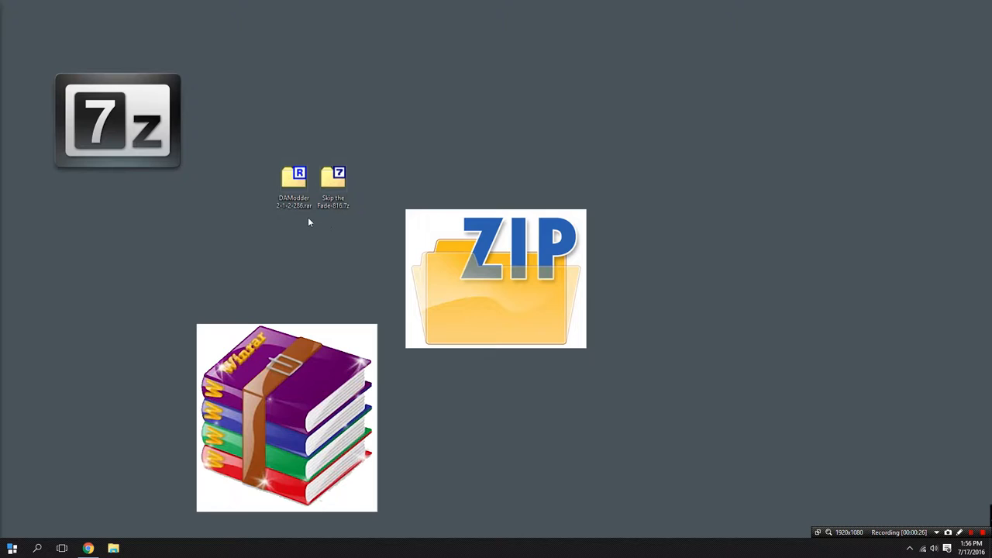
{"action": "mouse_move", "coordinate": [344, 215]}
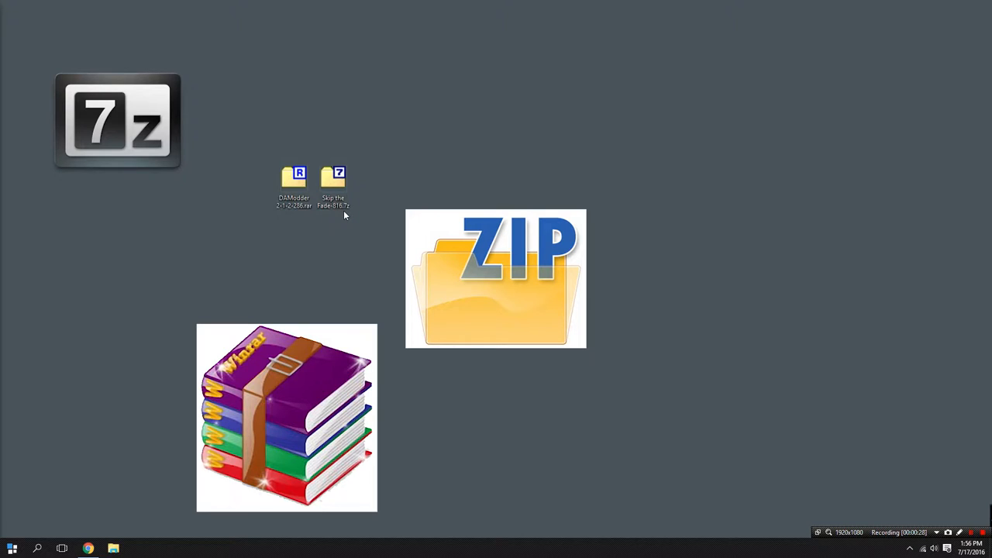
{"action": "mouse_move", "coordinate": [393, 180]}
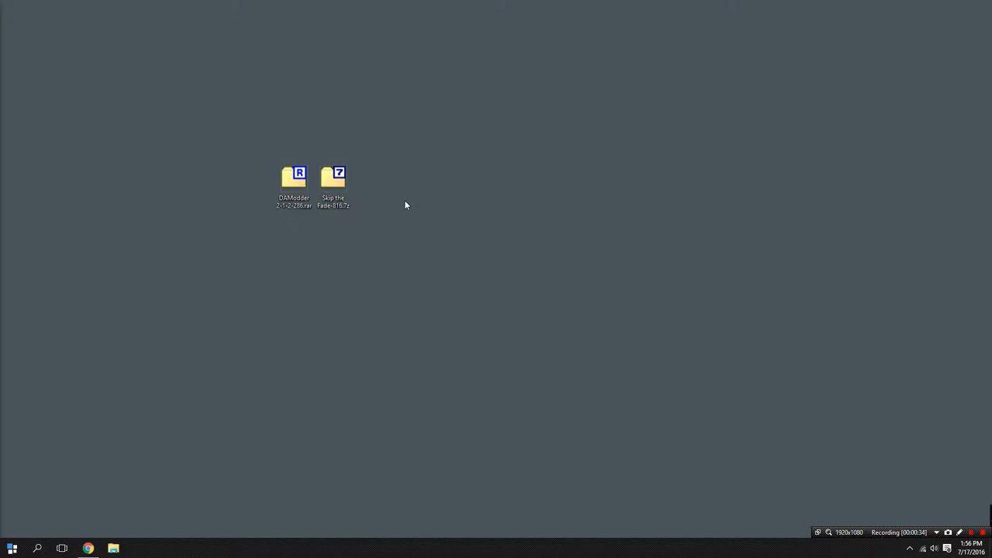
- Try opening the DAModder archive, dismiss the open-with prompt, and switch to Chrome's 7-Zip page
{"action": "double_click", "coordinate": [293, 176]}
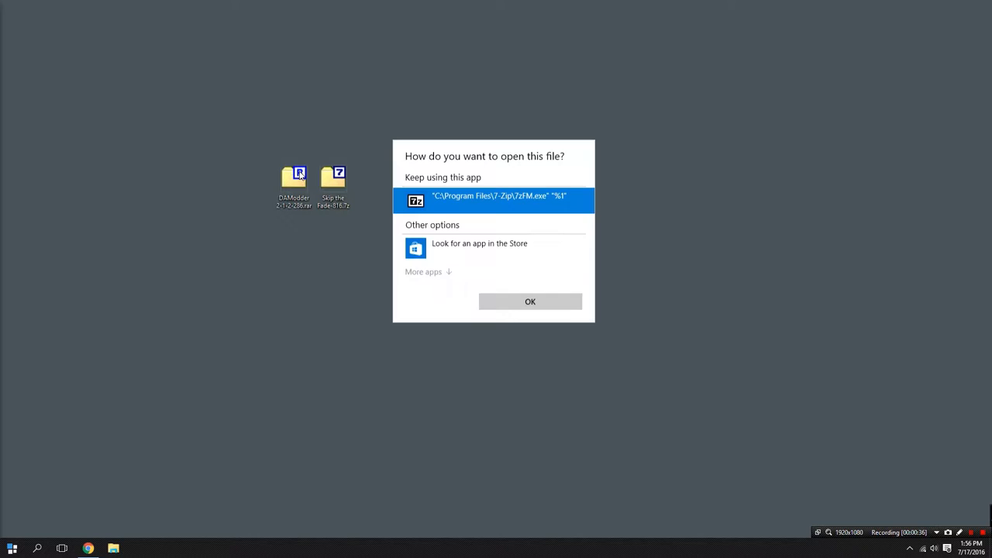
{"action": "mouse_move", "coordinate": [282, 279]}
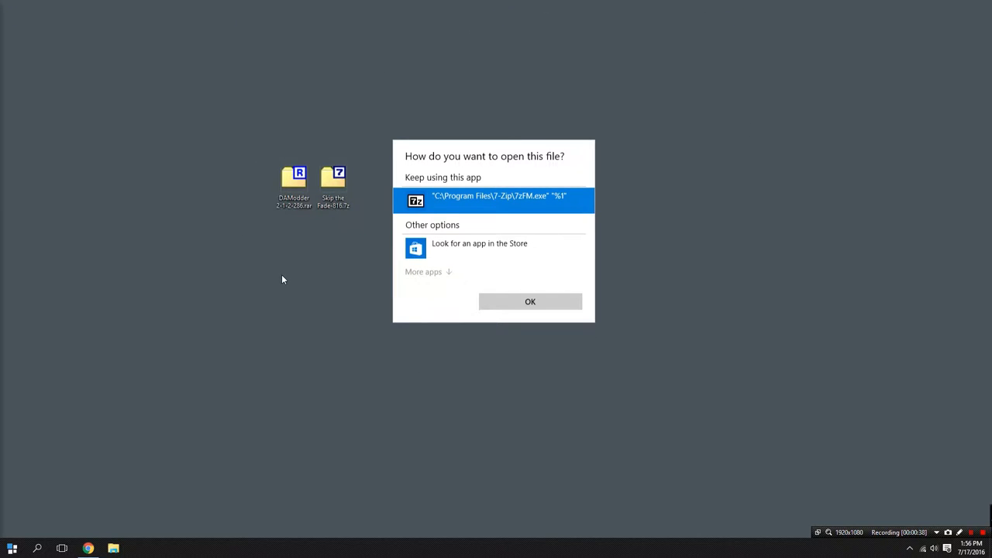
{"action": "mouse_move", "coordinate": [302, 290]}
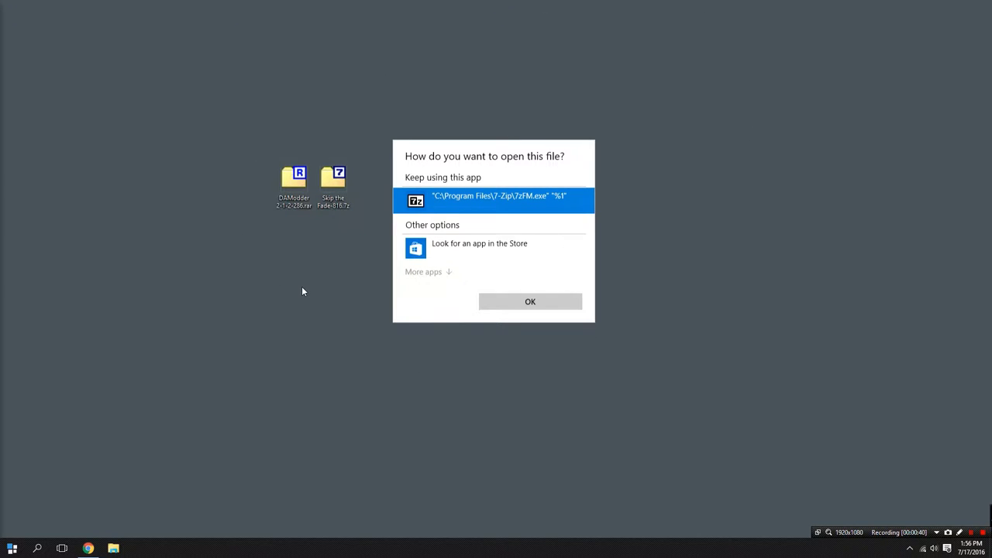
{"action": "left_click", "coordinate": [530, 302]}
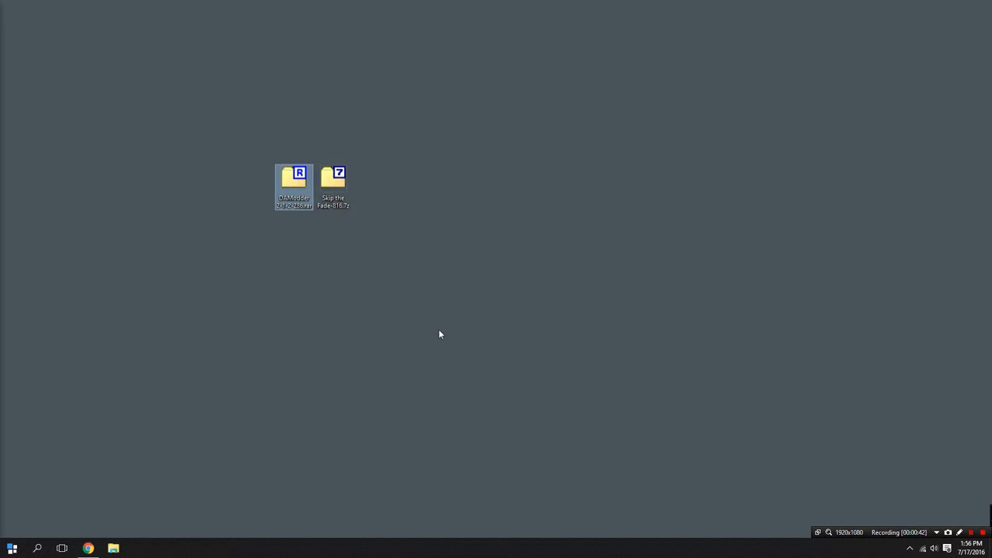
{"action": "mouse_move", "coordinate": [303, 335]}
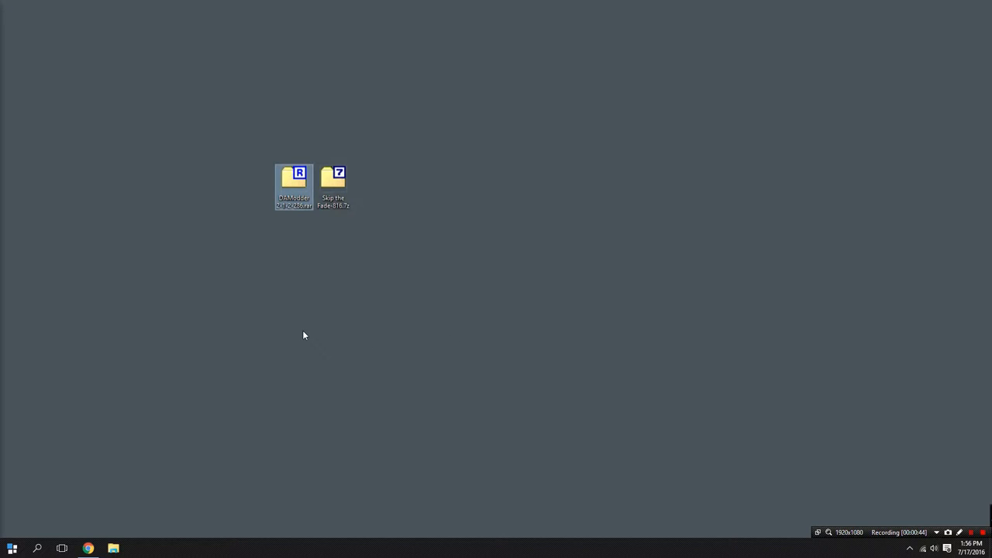
{"action": "left_click", "coordinate": [88, 548]}
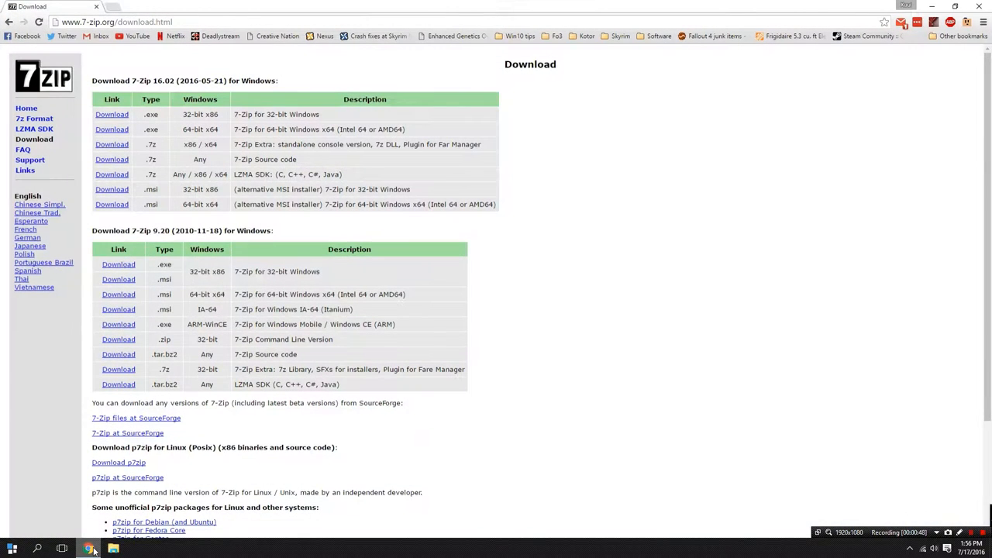
- Download the 64-bit 7z1602-x64.exe installer to the desktop
{"action": "left_click", "coordinate": [111, 129]}
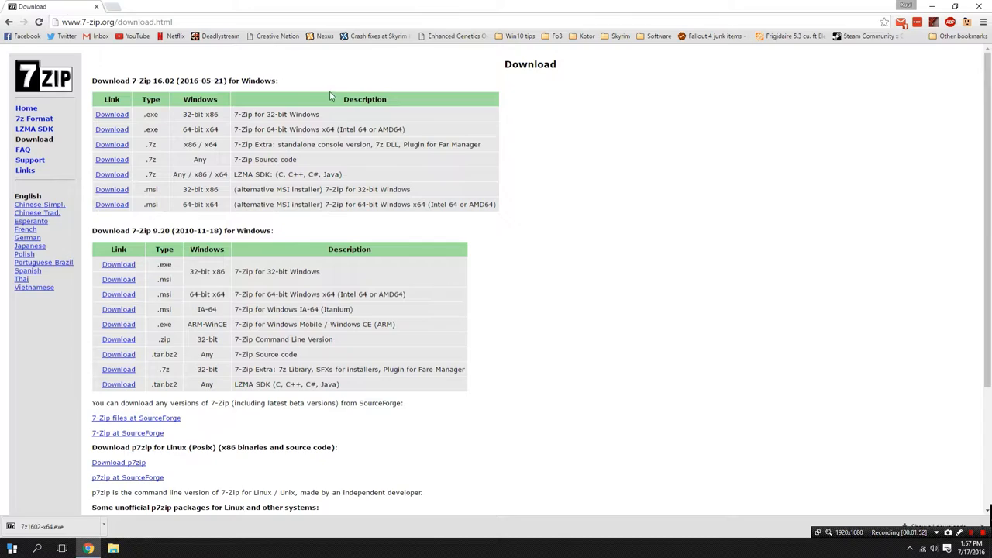
{"action": "mouse_move", "coordinate": [206, 132]}
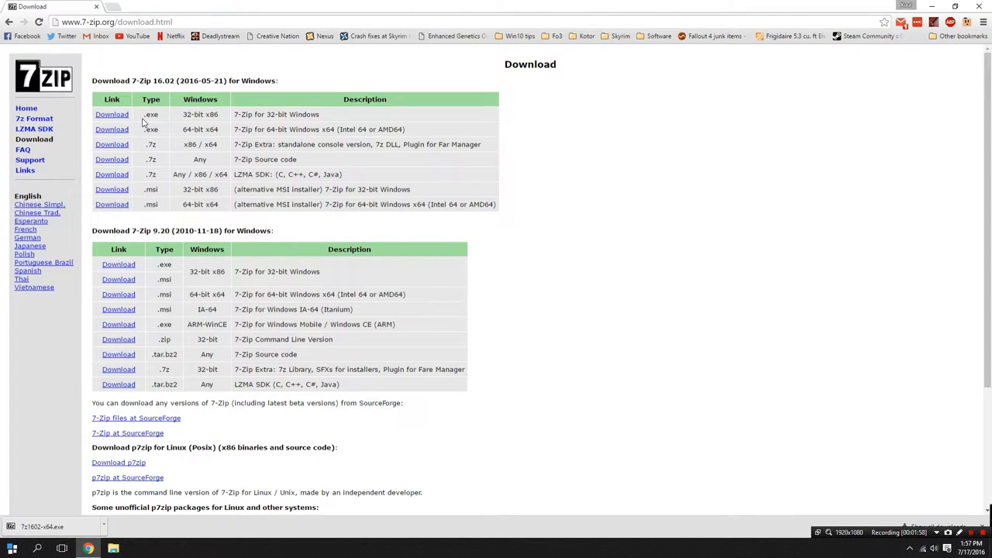
{"action": "mouse_move", "coordinate": [165, 145]}
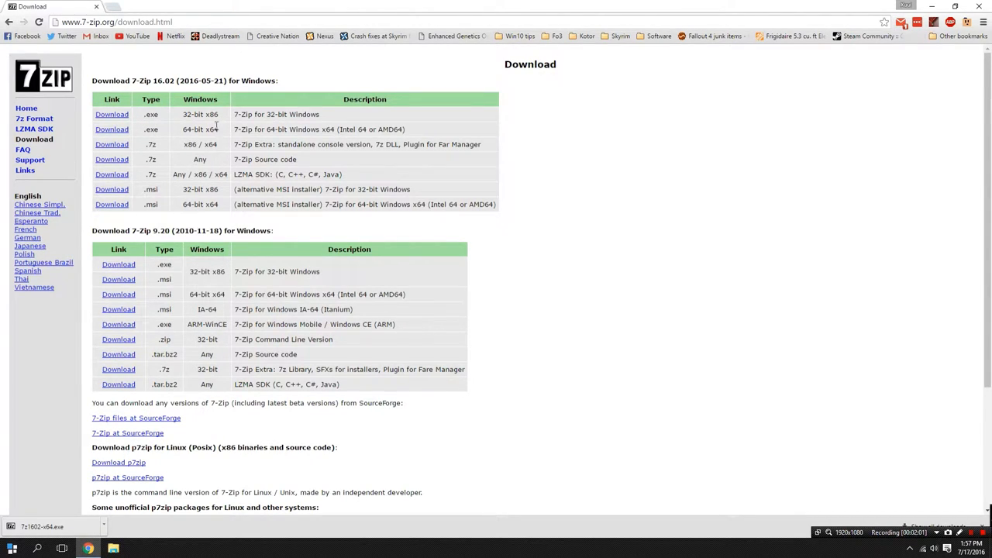
{"action": "mouse_move", "coordinate": [104, 138]}
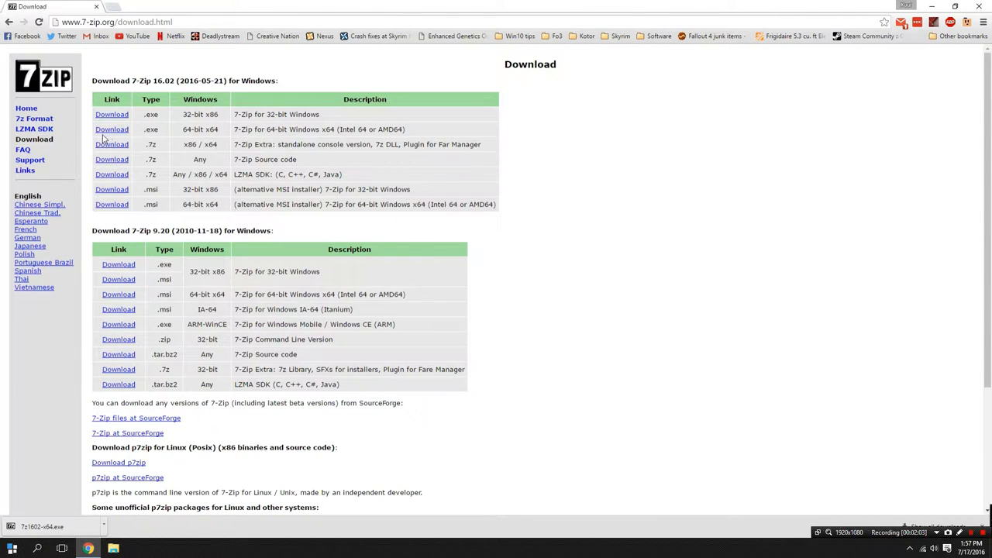
{"action": "left_click", "coordinate": [111, 129]}
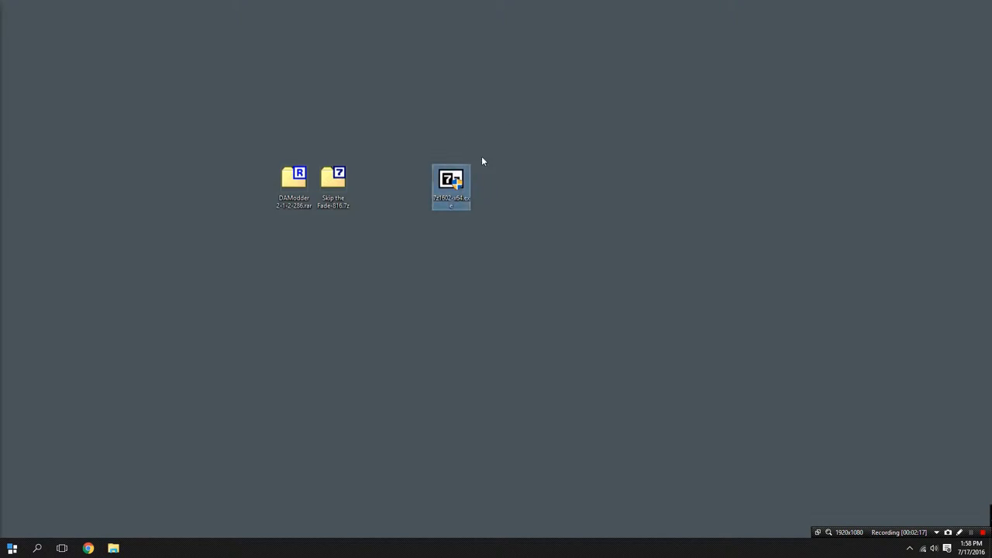
{"action": "mouse_move", "coordinate": [456, 185]}
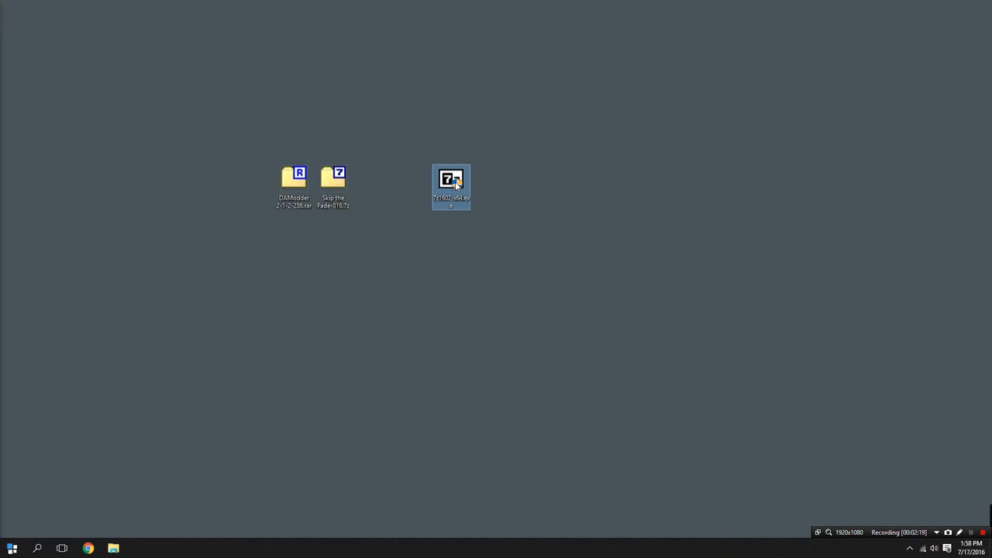
- Run 7z1602-x64.exe, install to C:\Program Files\7-Zip\, and close setup when done
{"action": "double_click", "coordinate": [450, 180]}
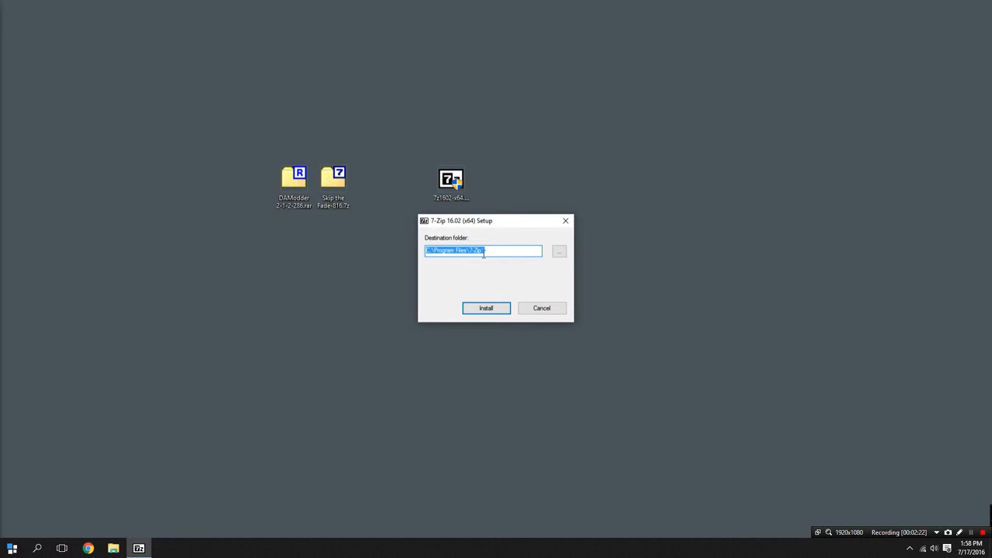
{"action": "left_click", "coordinate": [486, 308]}
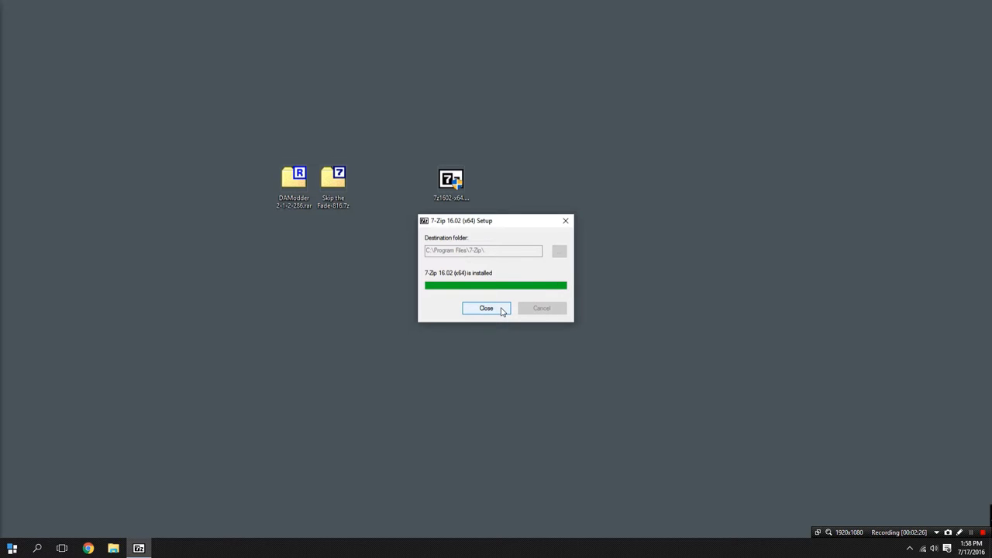
{"action": "left_click", "coordinate": [487, 308]}
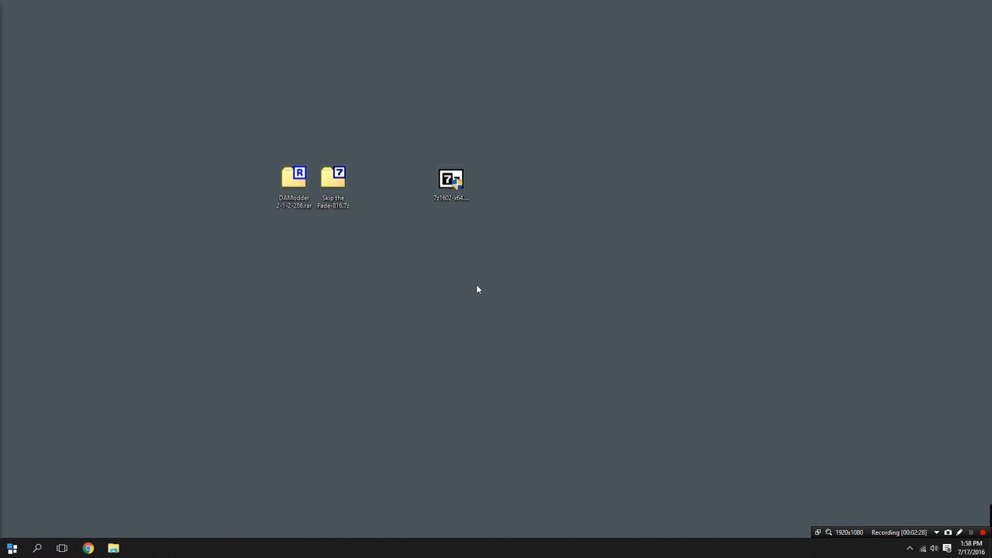
{"action": "mouse_move", "coordinate": [434, 257]}
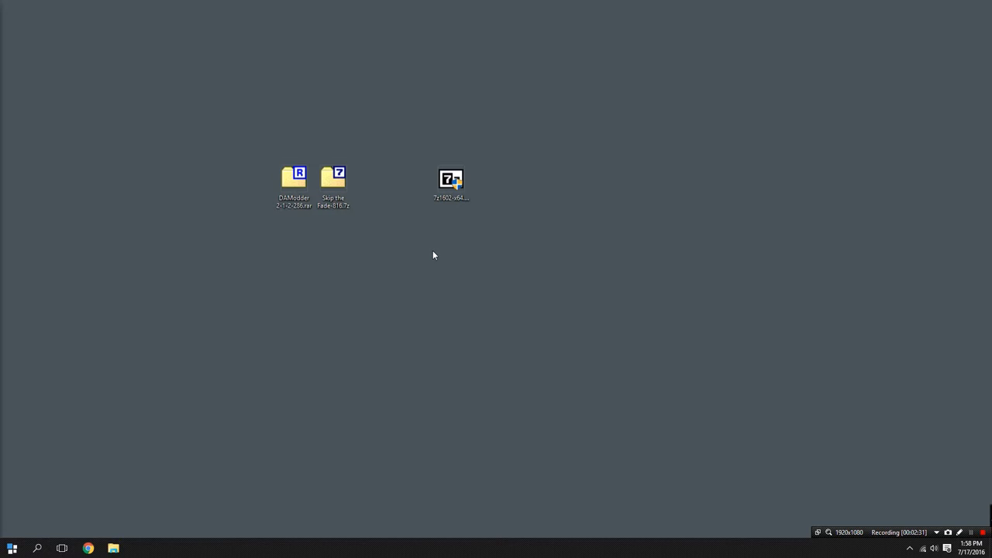
{"action": "mouse_move", "coordinate": [377, 193]}
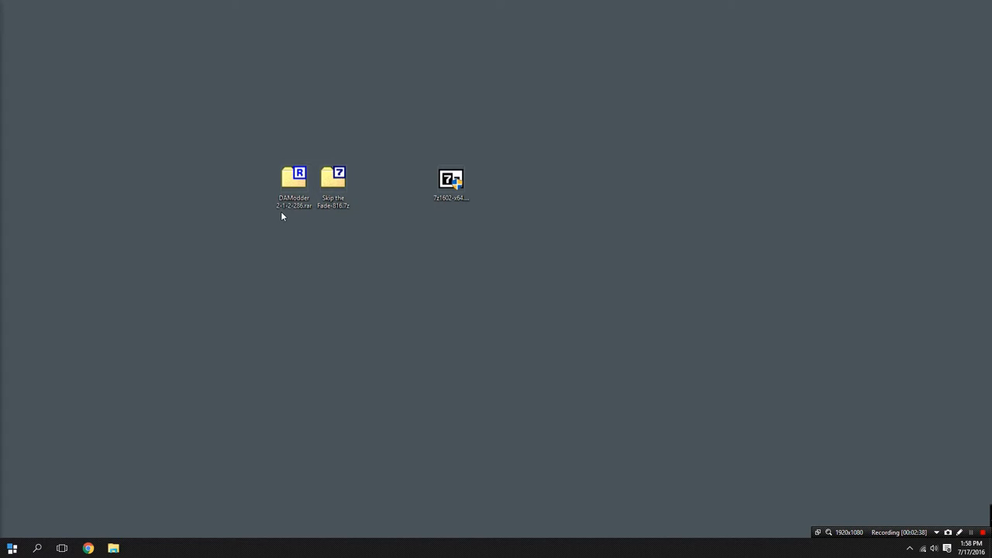
{"action": "mouse_move", "coordinate": [281, 167]}
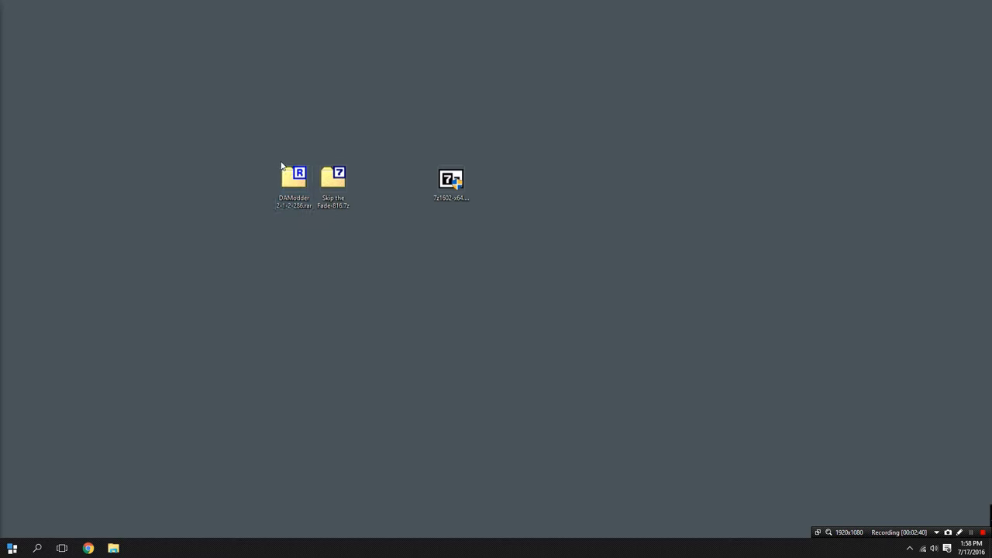
- Open DAModder 2-1-2-286.rar in 7-Zip via the right-click 7-Zip > Open archive menu
{"action": "right_click", "coordinate": [292, 179]}
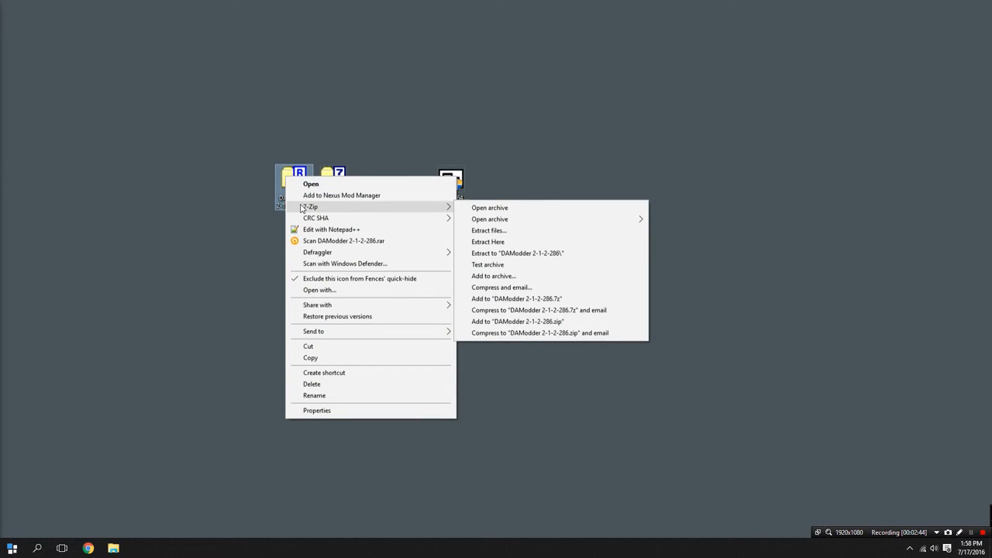
{"action": "mouse_move", "coordinate": [489, 207]}
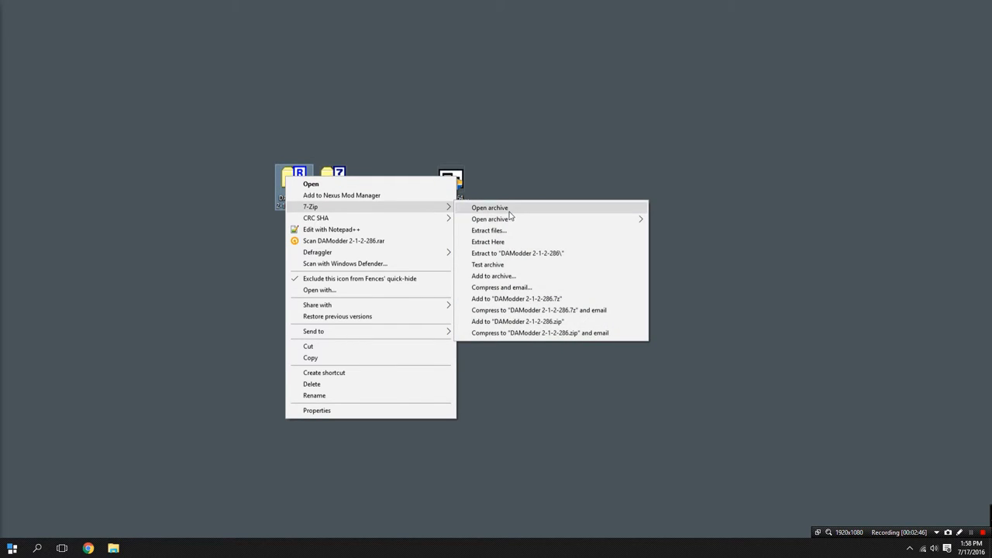
{"action": "mouse_move", "coordinate": [531, 219]}
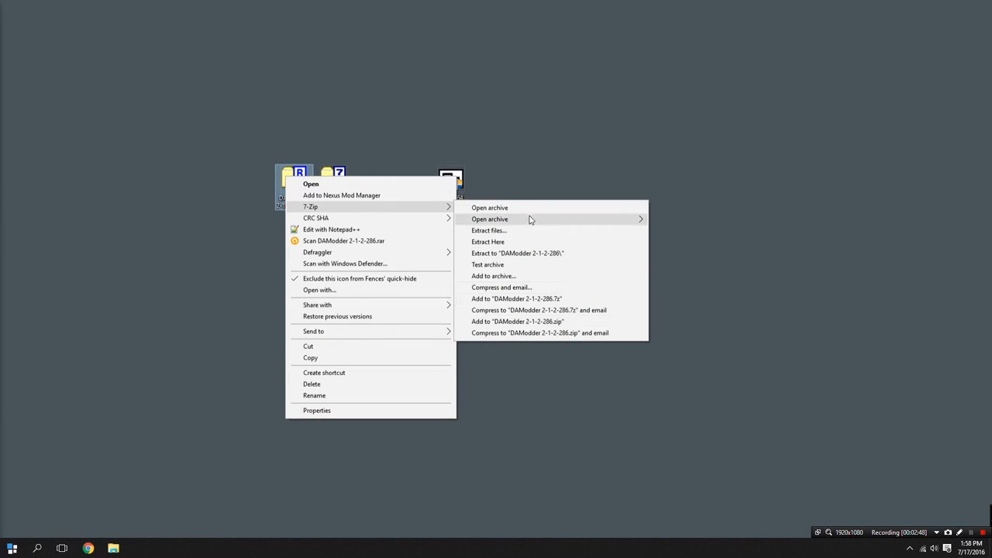
{"action": "mouse_move", "coordinate": [527, 208]}
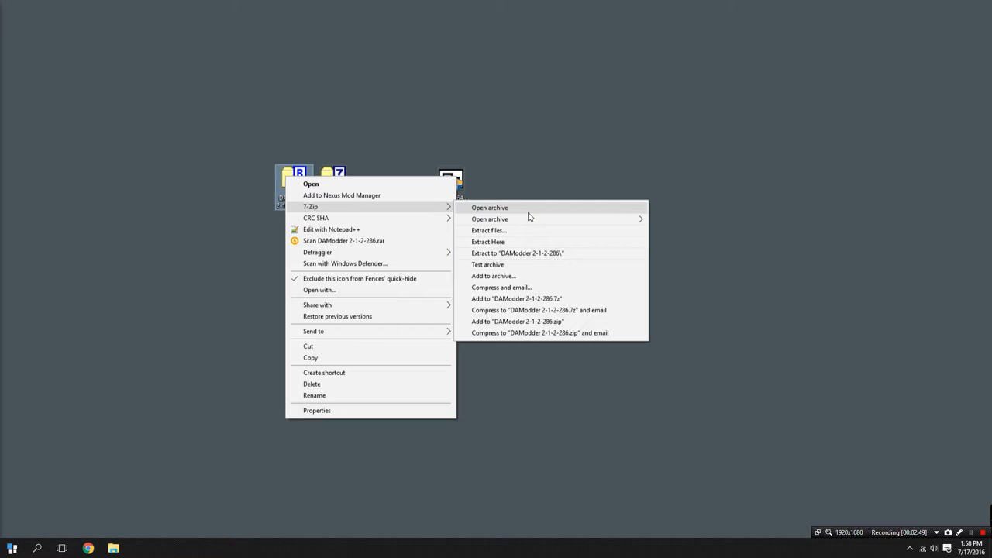
{"action": "left_click", "coordinate": [489, 207]}
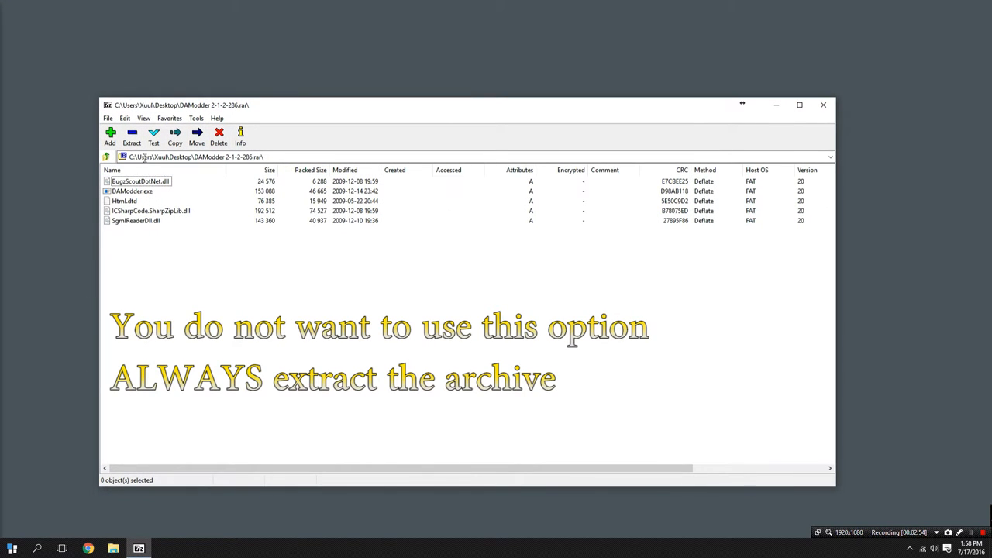
- Select Html.dtd and DAModder.exe in the archive, then close the 7-Zip window
{"action": "left_click", "coordinate": [124, 201]}
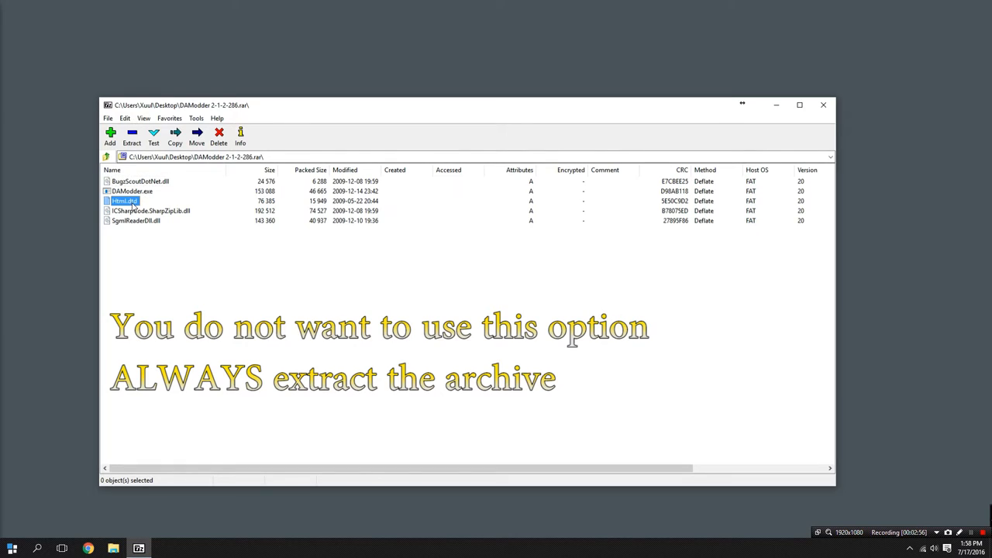
{"action": "left_click", "coordinate": [131, 190]}
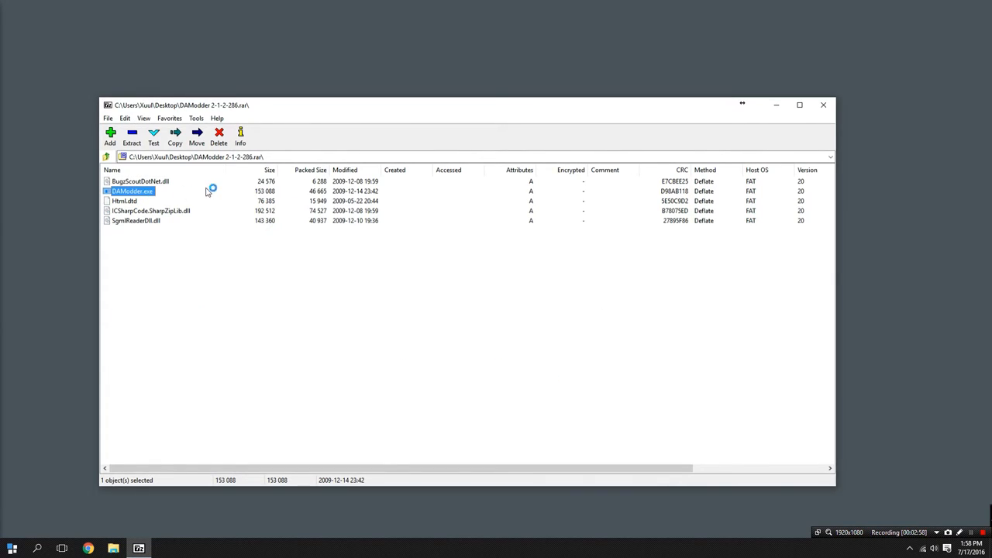
{"action": "left_click", "coordinate": [823, 105]}
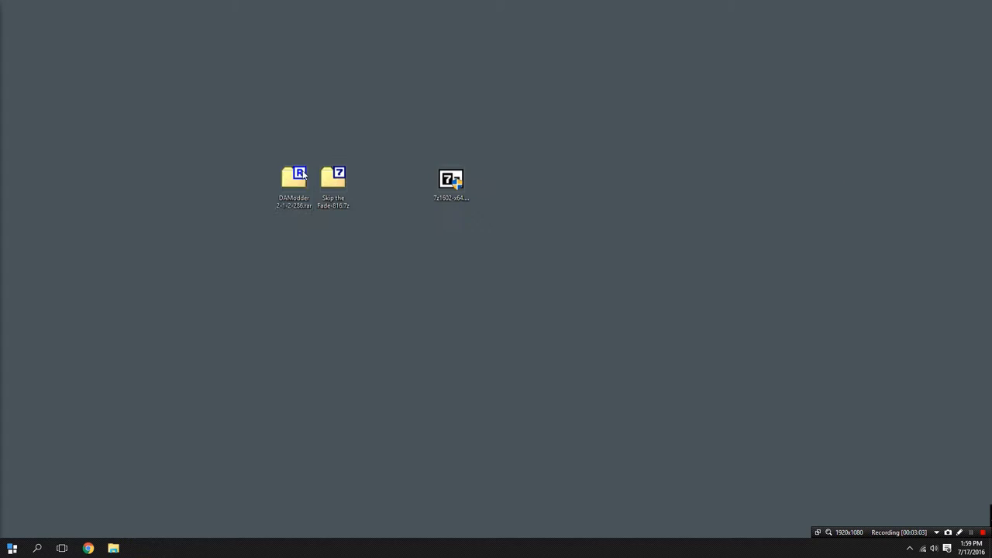
- Review the DAModder archive's 7-Zip extract options and dismiss them without extracting
{"action": "right_click", "coordinate": [293, 178]}
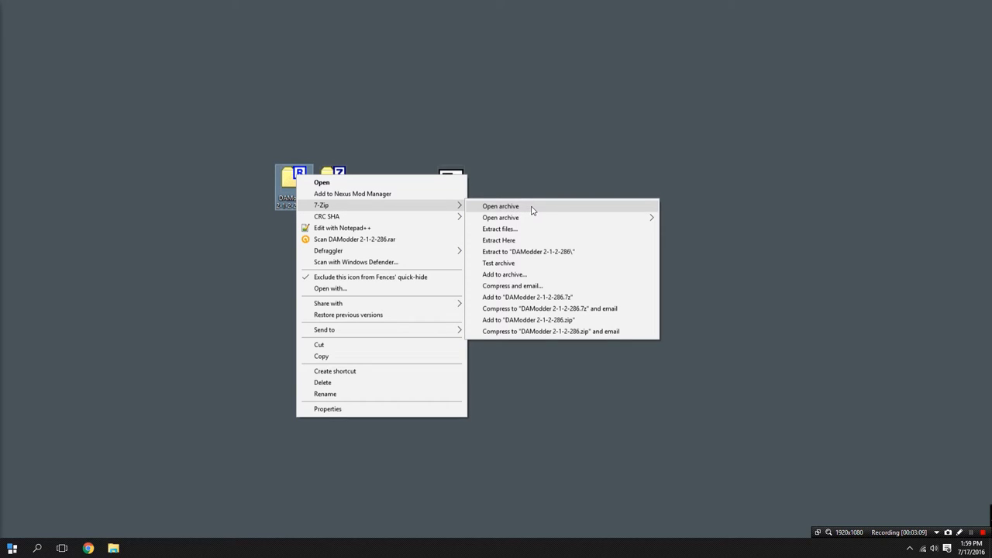
{"action": "mouse_move", "coordinate": [531, 251]}
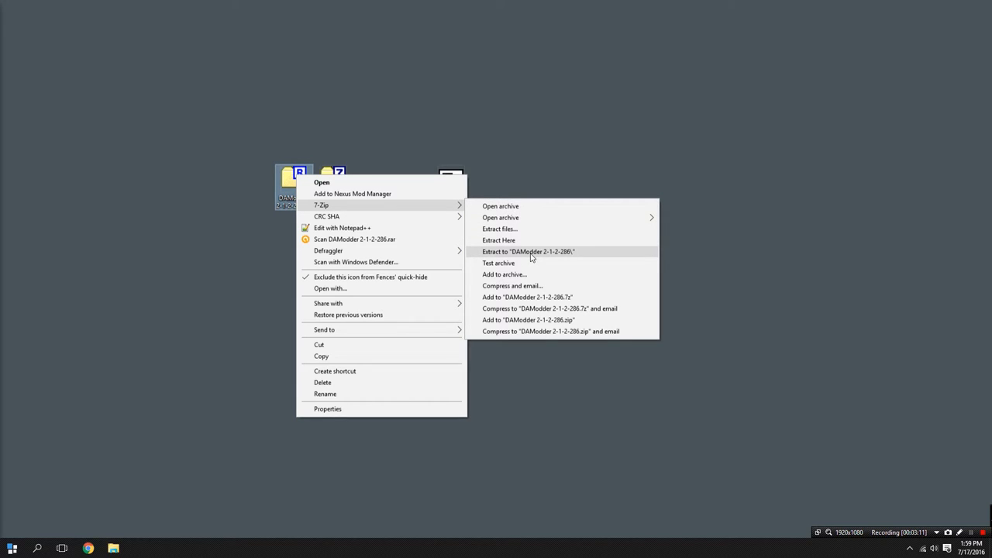
{"action": "mouse_move", "coordinate": [499, 240]}
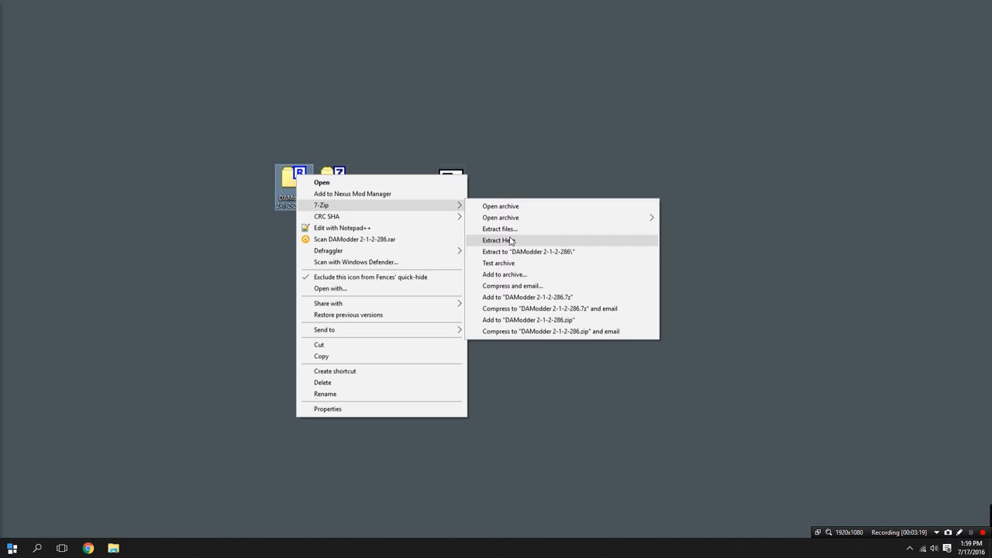
{"action": "mouse_move", "coordinate": [511, 252]}
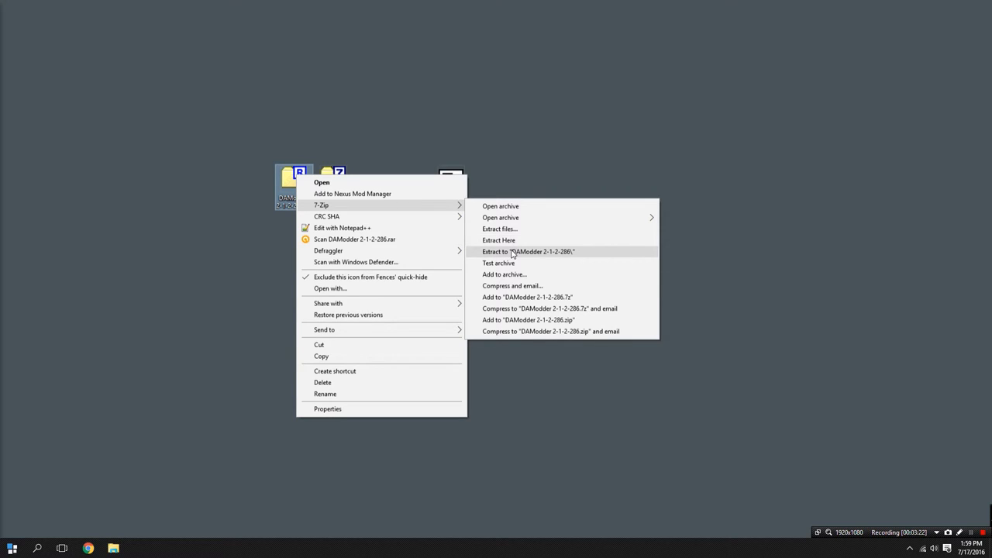
{"action": "mouse_move", "coordinate": [468, 252]}
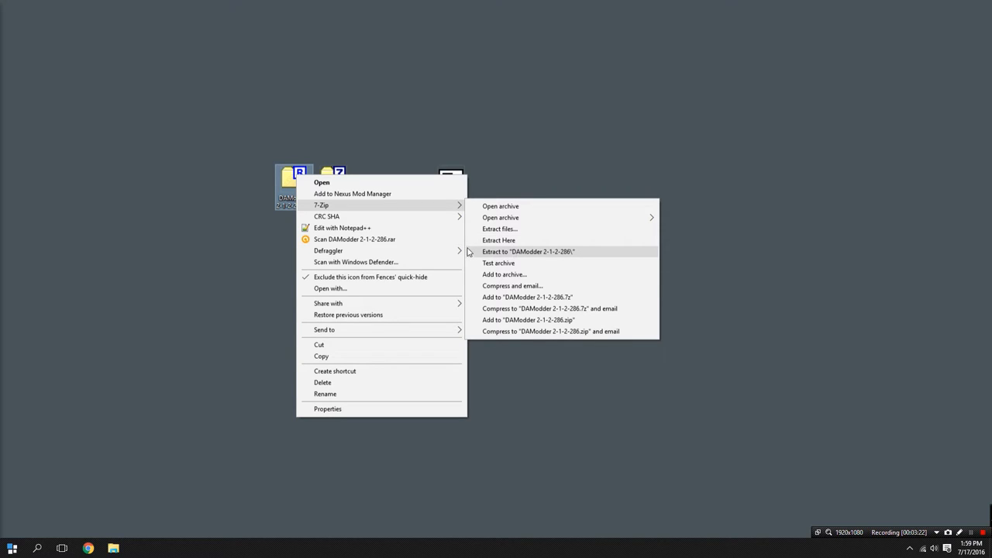
{"action": "mouse_move", "coordinate": [533, 258]}
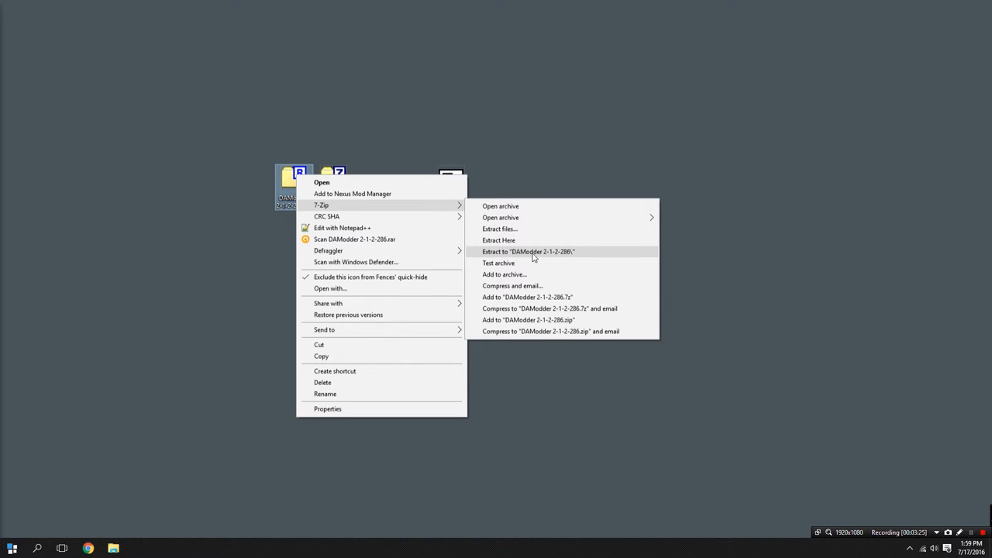
{"action": "left_click", "coordinate": [528, 251]}
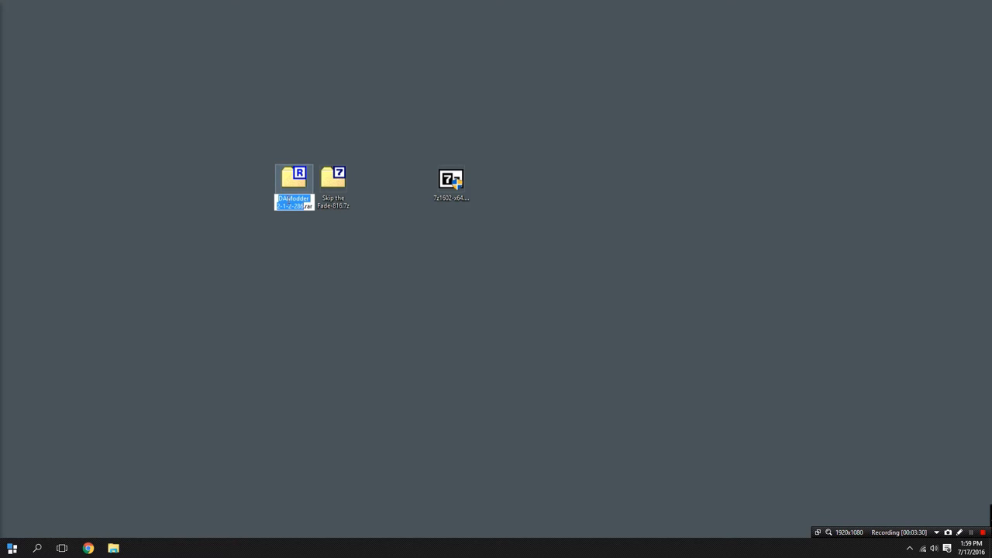
- Extract Hi.rar into a Hi folder and open it to view DAModder.exe and four other files
{"action": "right_click", "coordinate": [294, 178]}
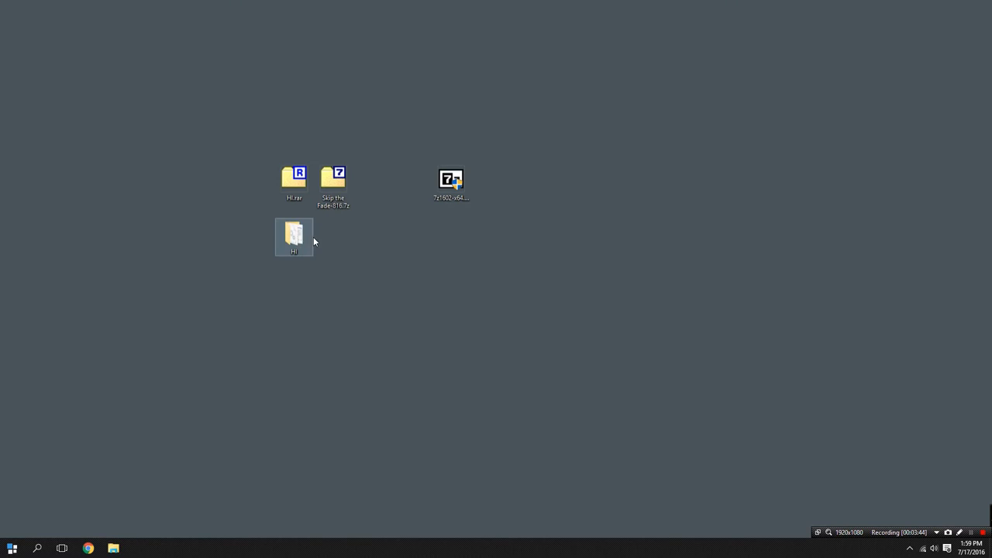
{"action": "double_click", "coordinate": [294, 236]}
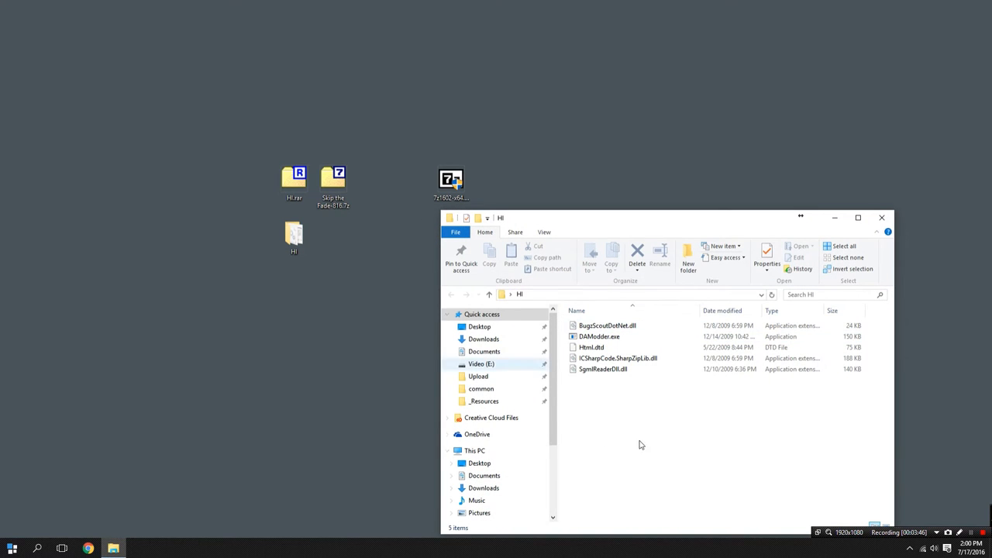